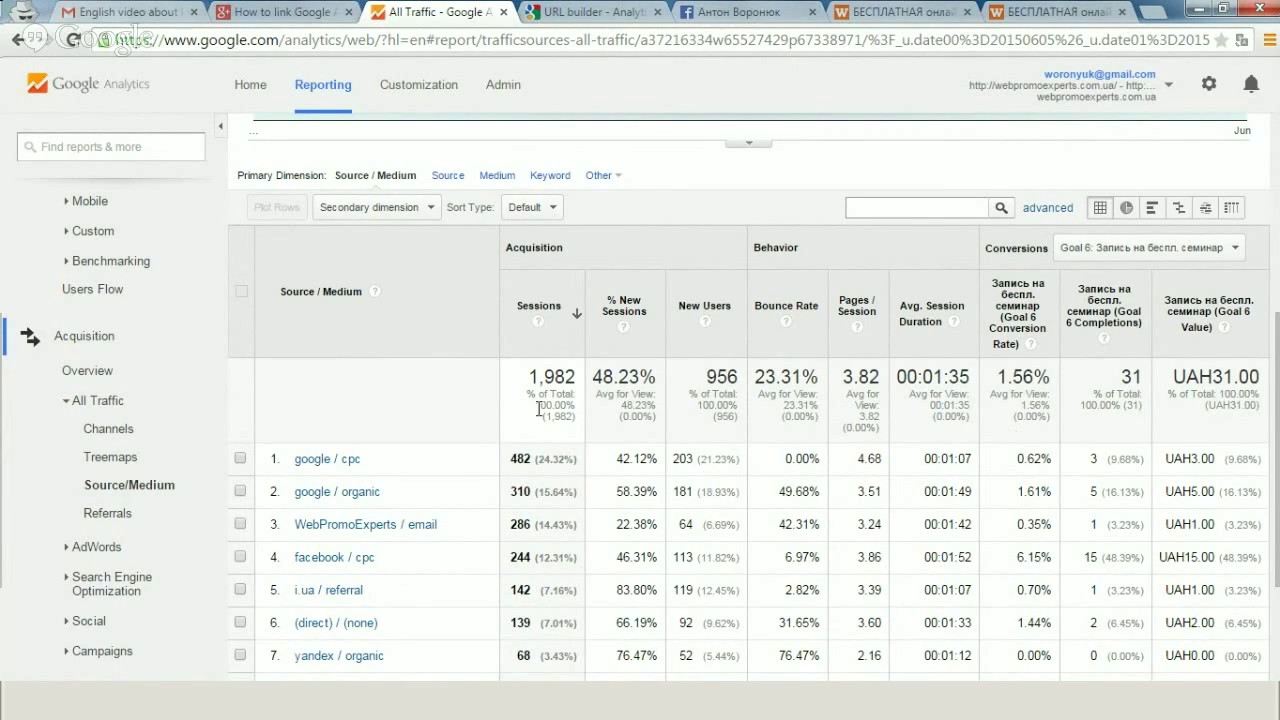
pyautogui.moveTo(358, 510)
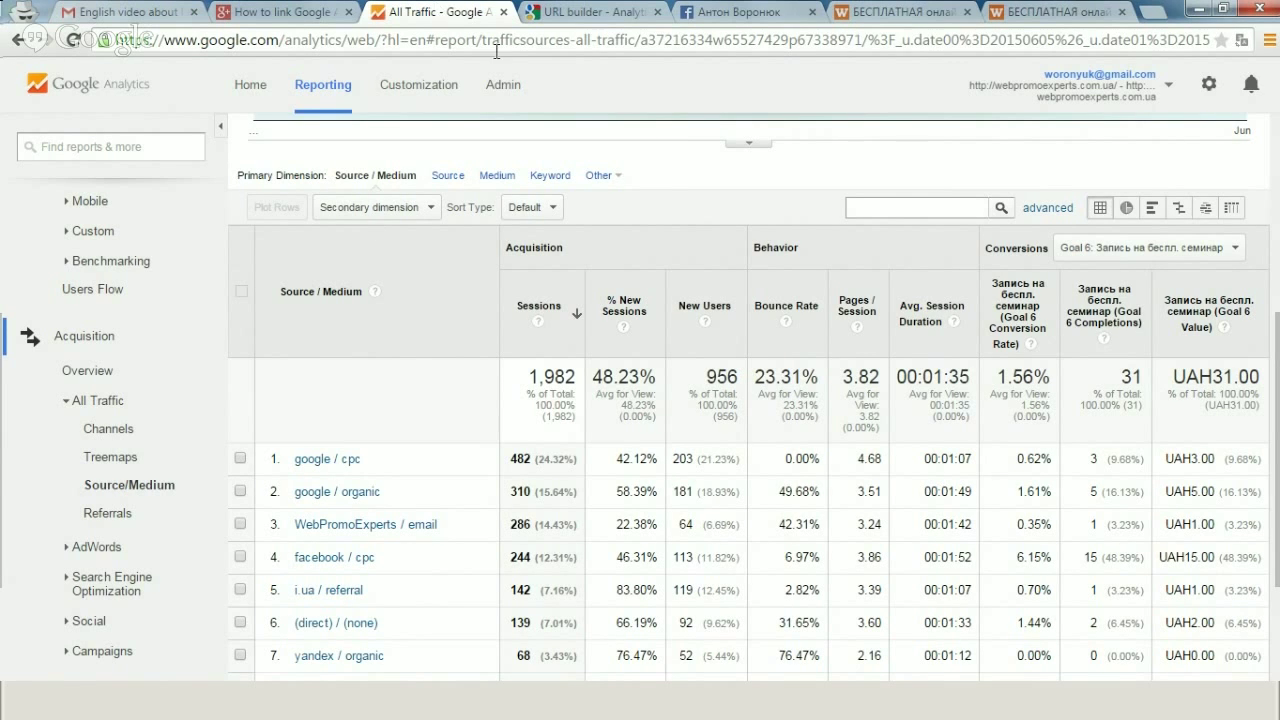
# Go to Admin and open AdWords Linking for webpromoexperts.com.ua, showing one two-account link group
pyautogui.click(499, 85)
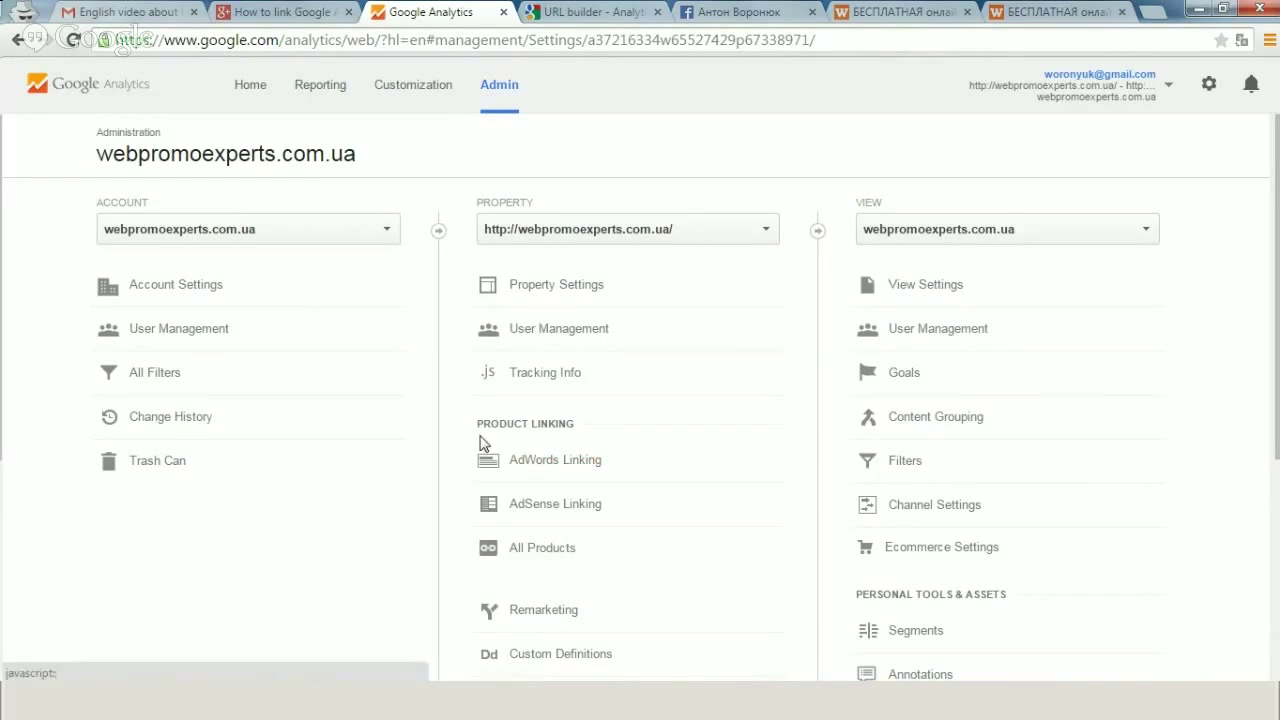
pyautogui.moveTo(543, 471)
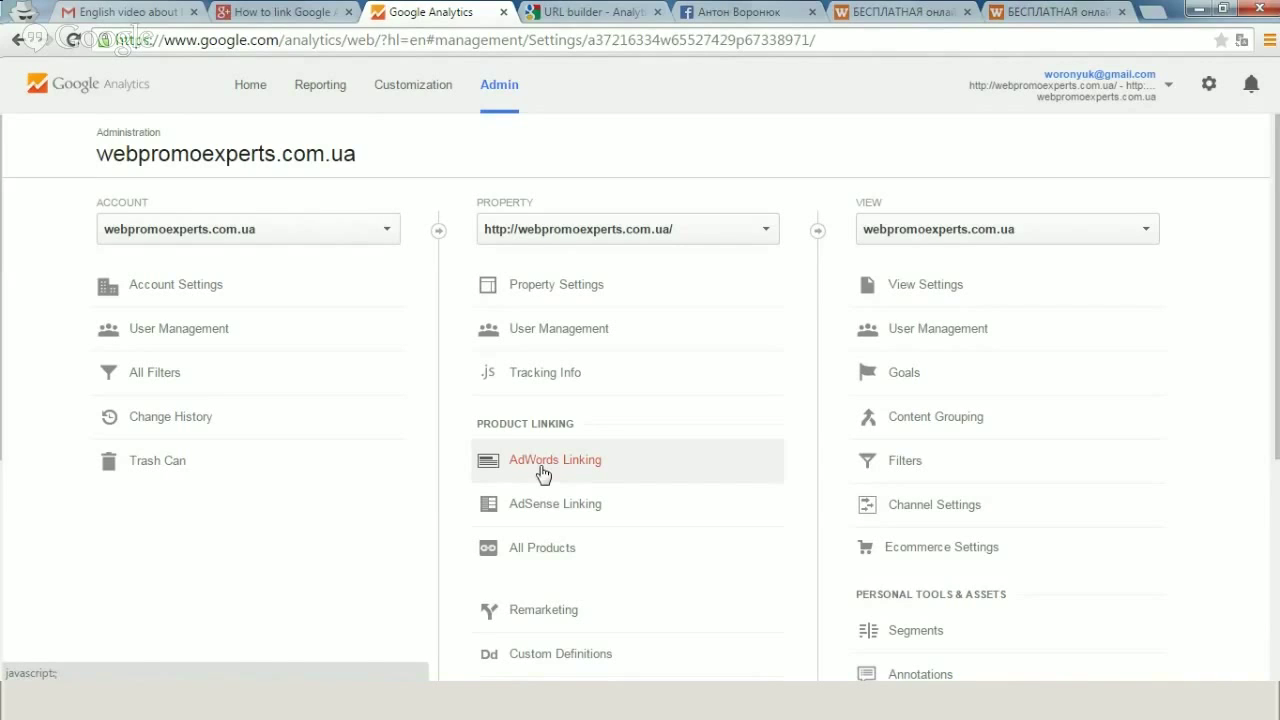
pyautogui.click(555, 459)
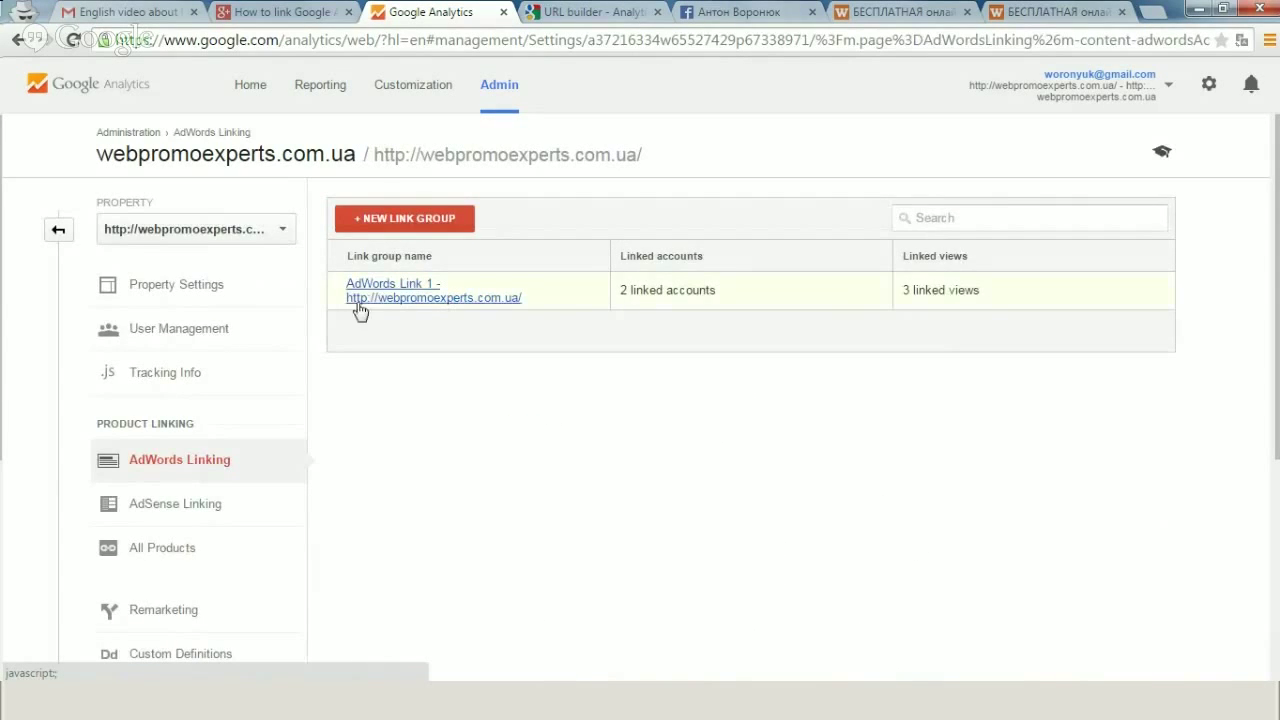
pyautogui.moveTo(651, 218)
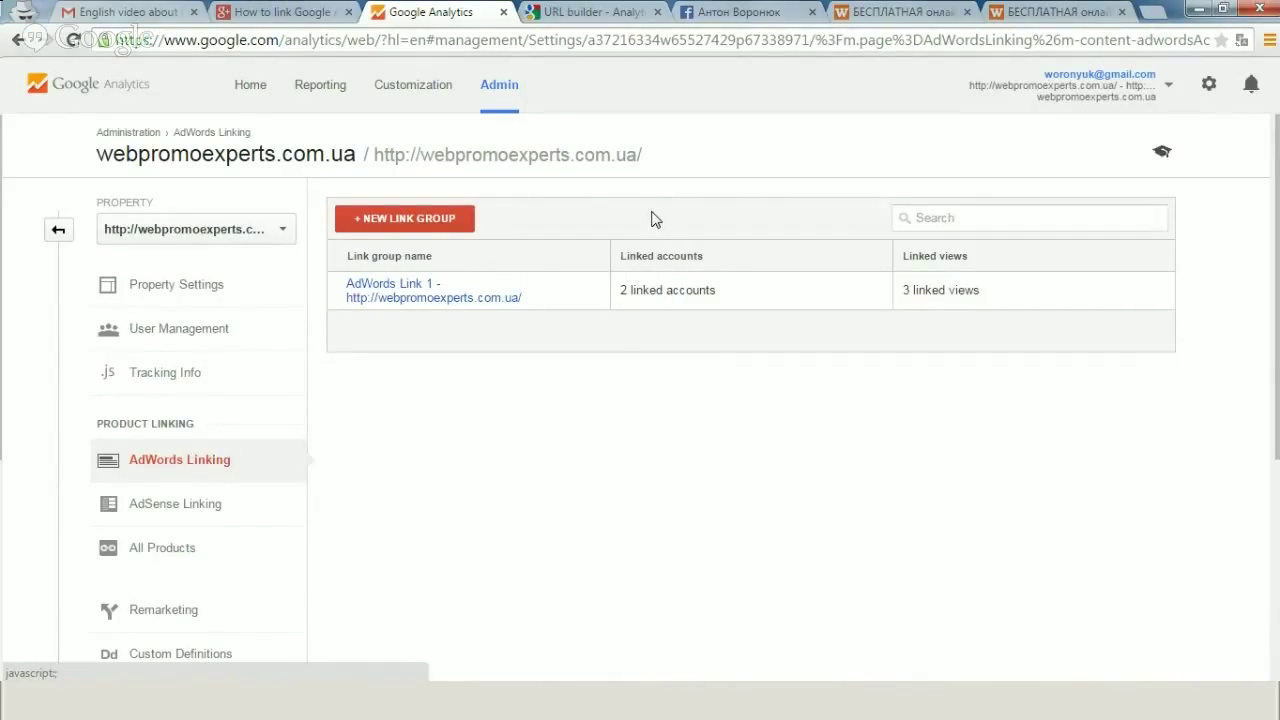
pyautogui.moveTo(343, 189)
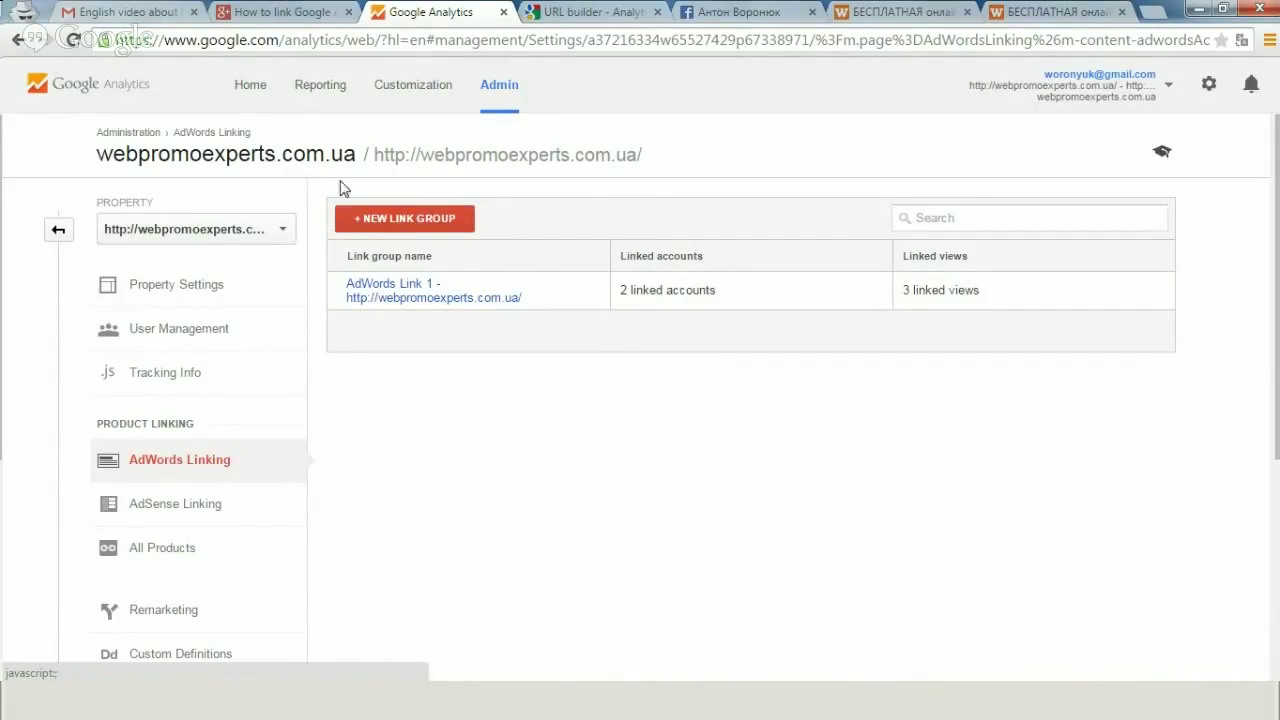
pyautogui.moveTo(405, 218)
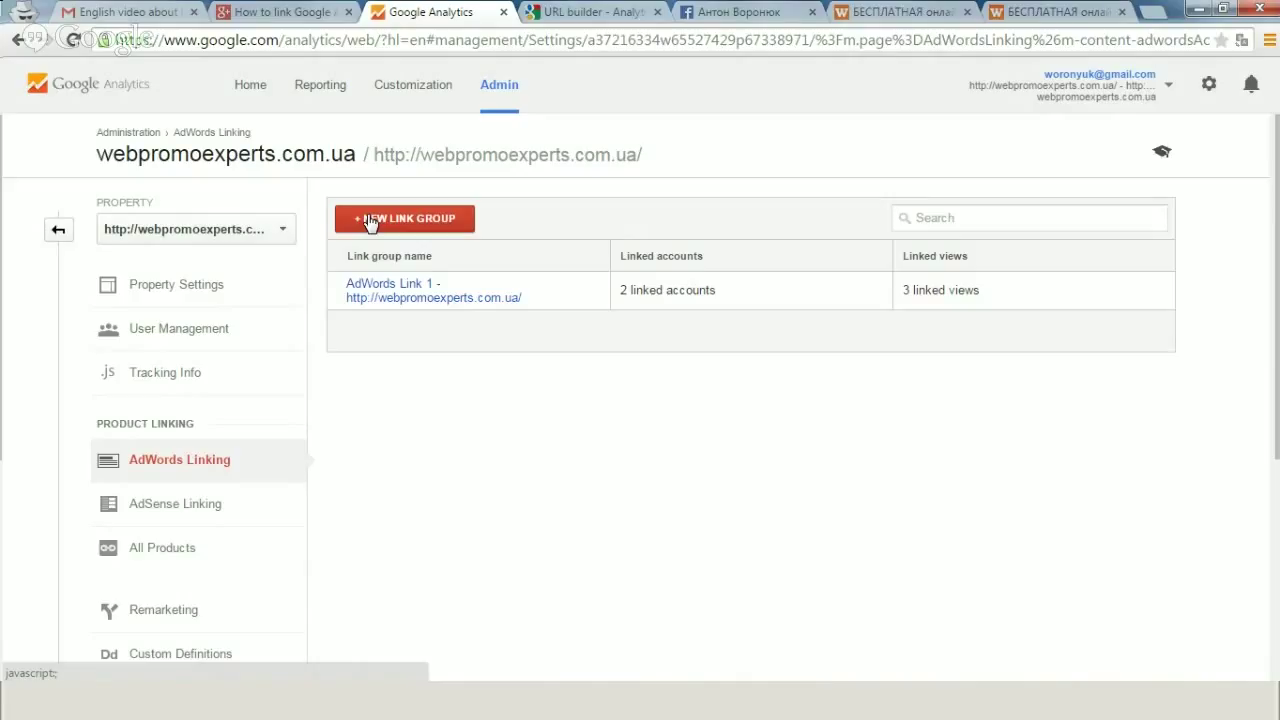
pyautogui.click(404, 218)
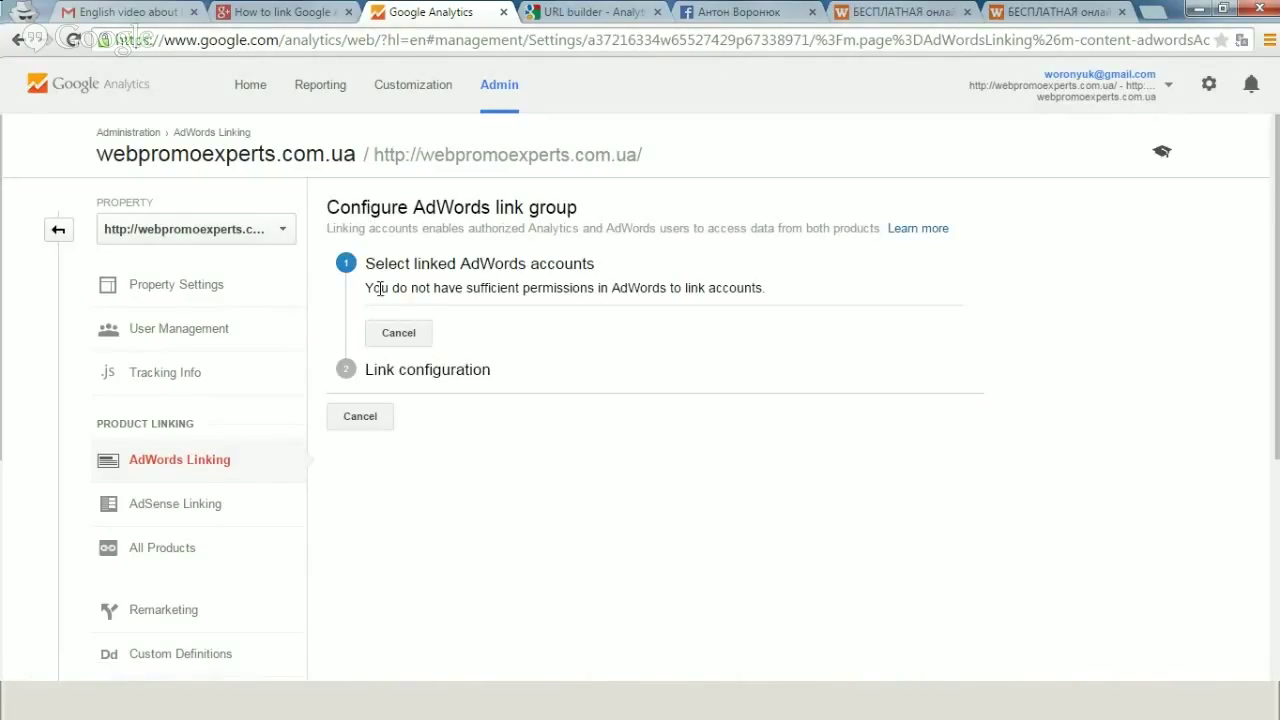
pyautogui.moveTo(398, 333)
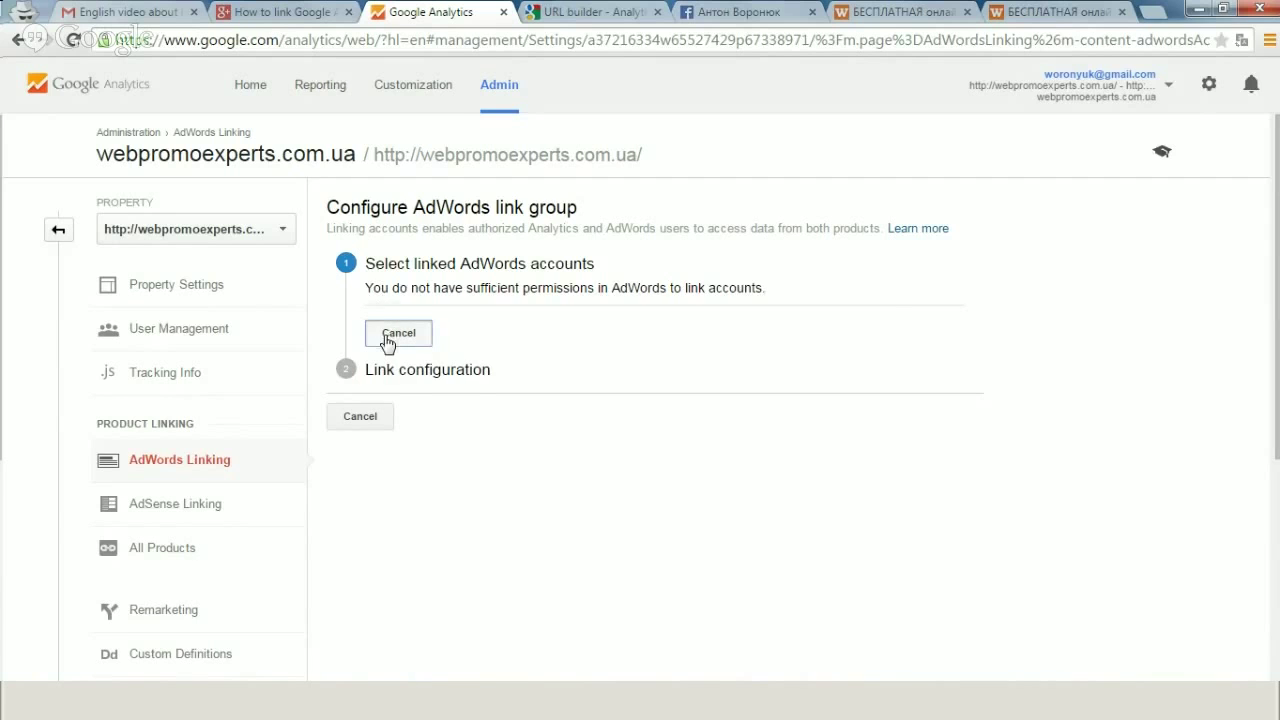
pyautogui.click(398, 332)
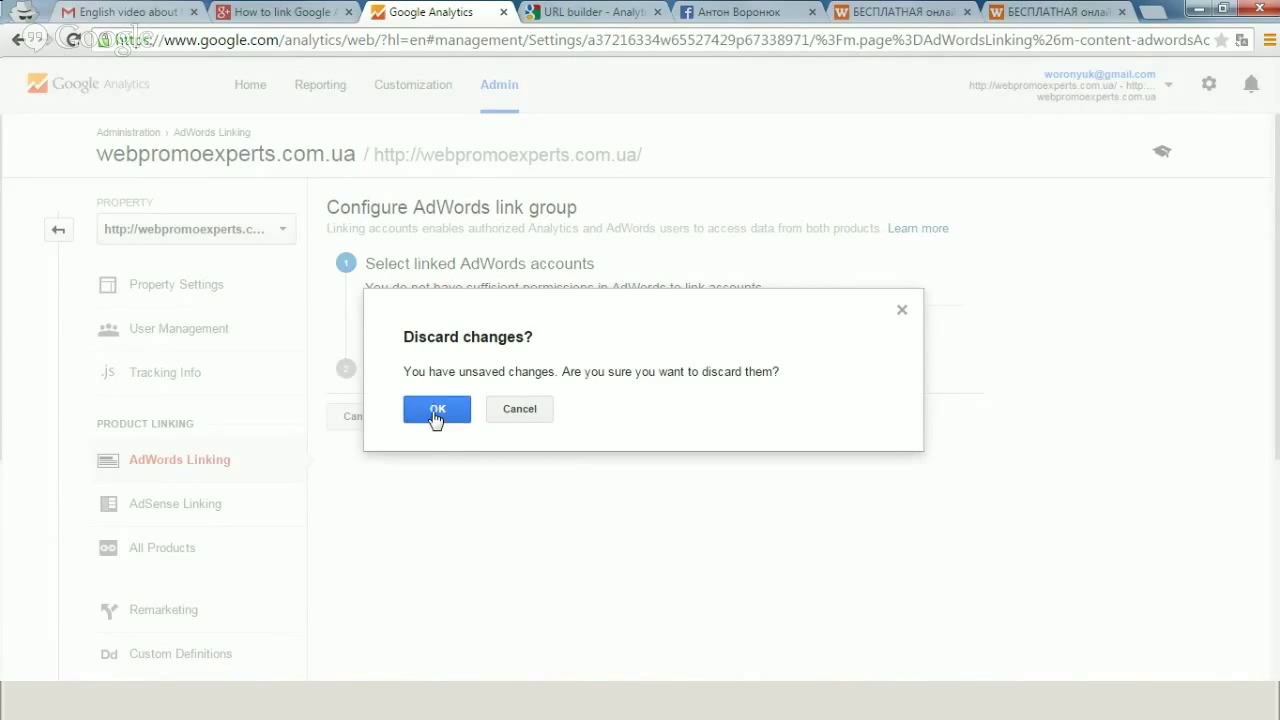
pyautogui.click(436, 409)
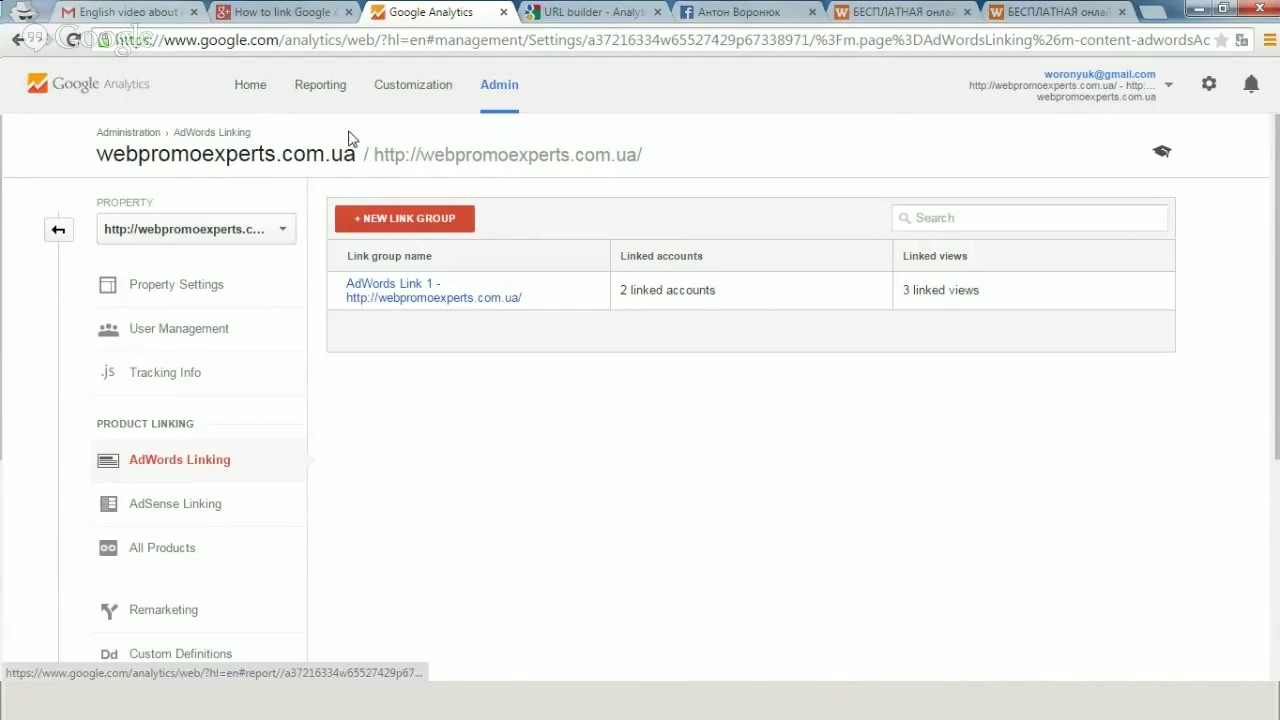
pyautogui.click(320, 85)
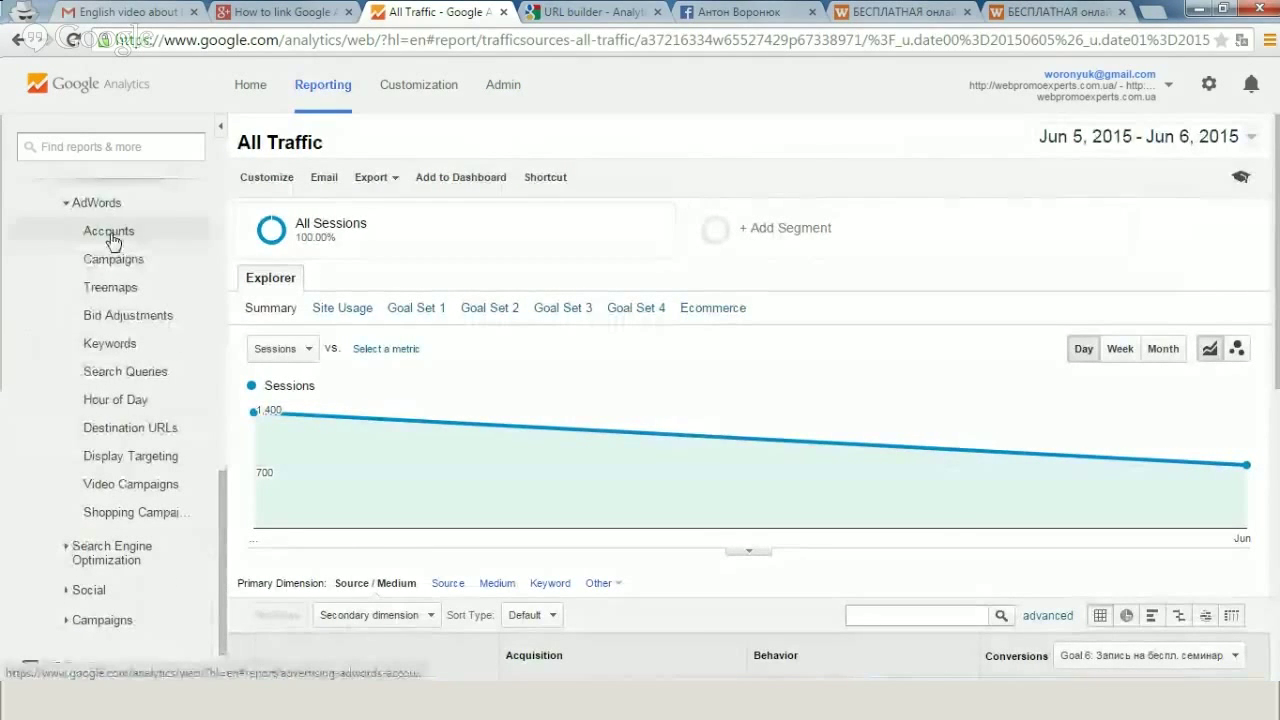
pyautogui.moveTo(113, 258)
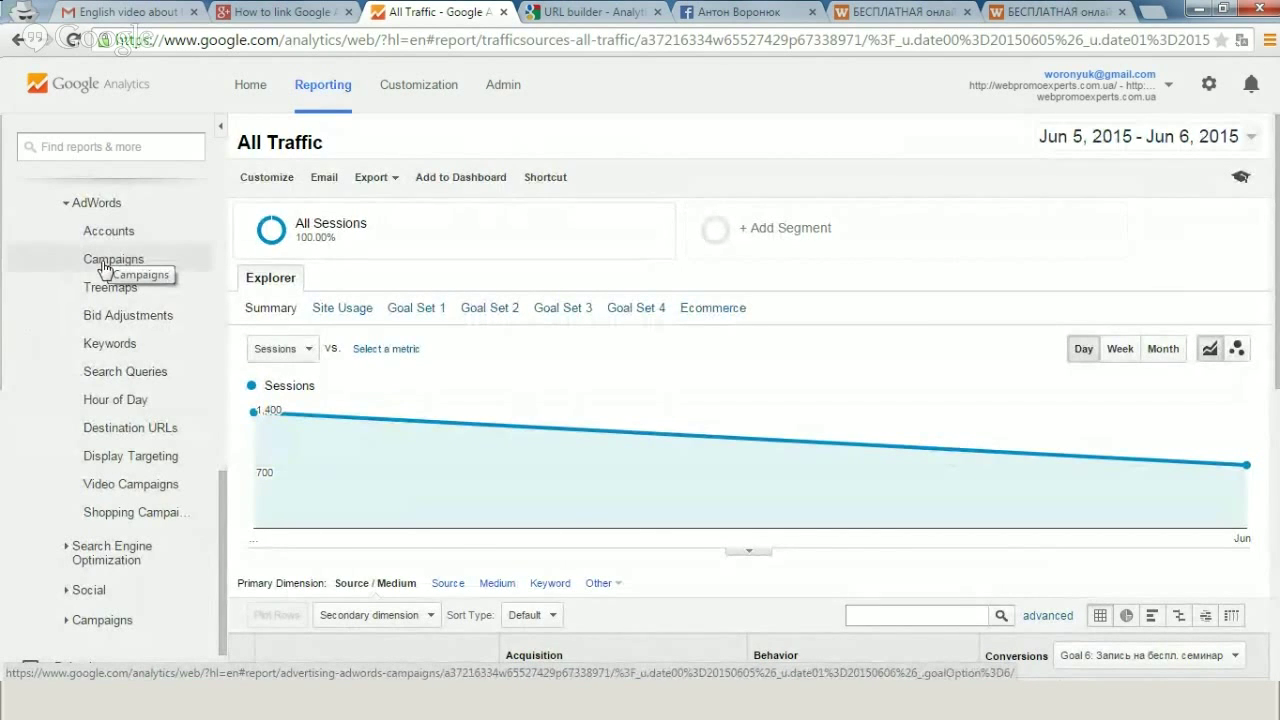
pyautogui.moveTo(109, 343)
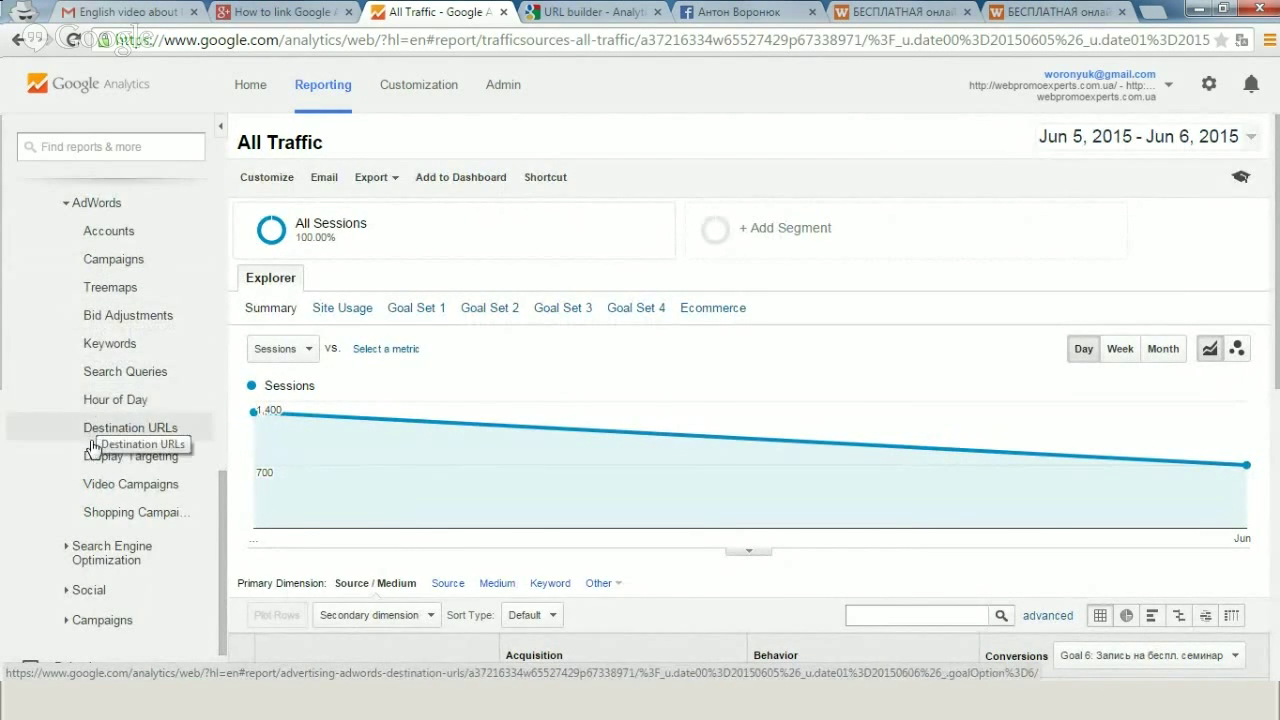
pyautogui.moveTo(130, 456)
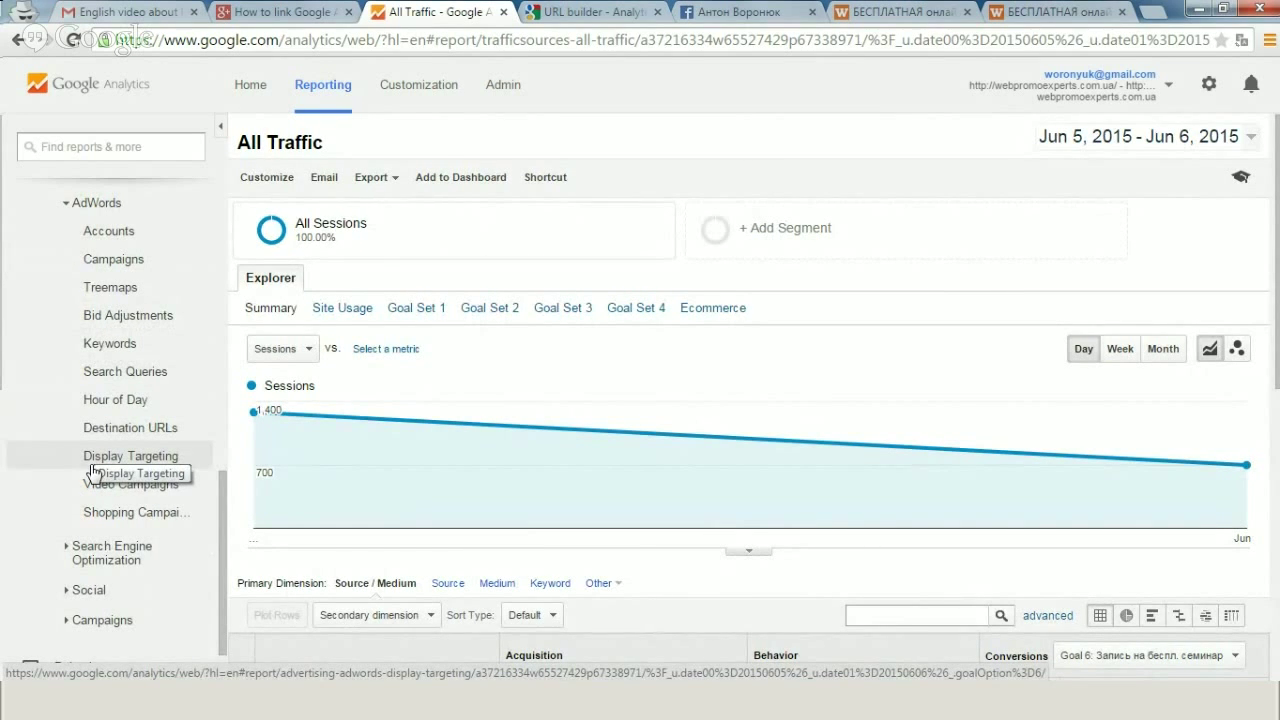